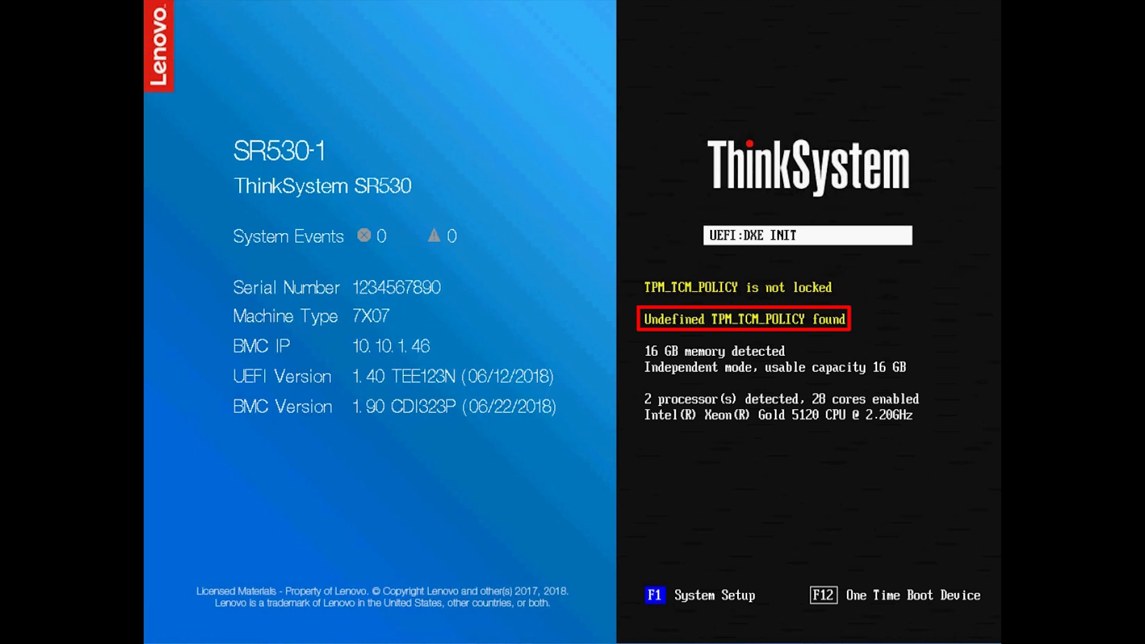
- Press F1 during ThinkSystem POST to boot into XClarity Provisioning Manager system setup
{"action": "key", "text": "F1"}
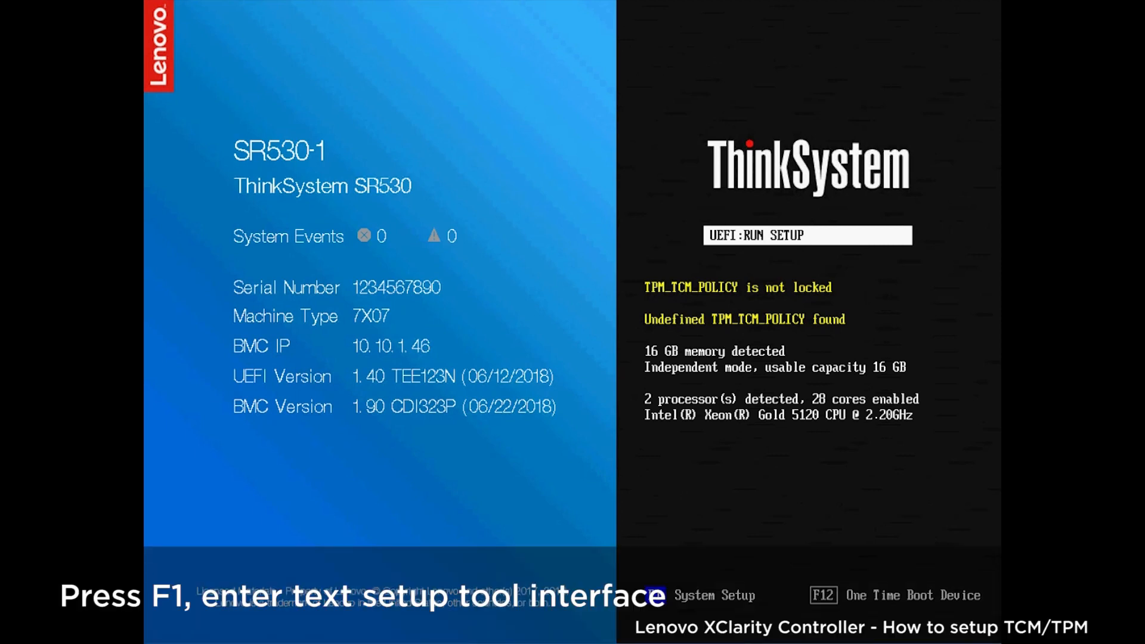
{"action": "key", "text": "f1"}
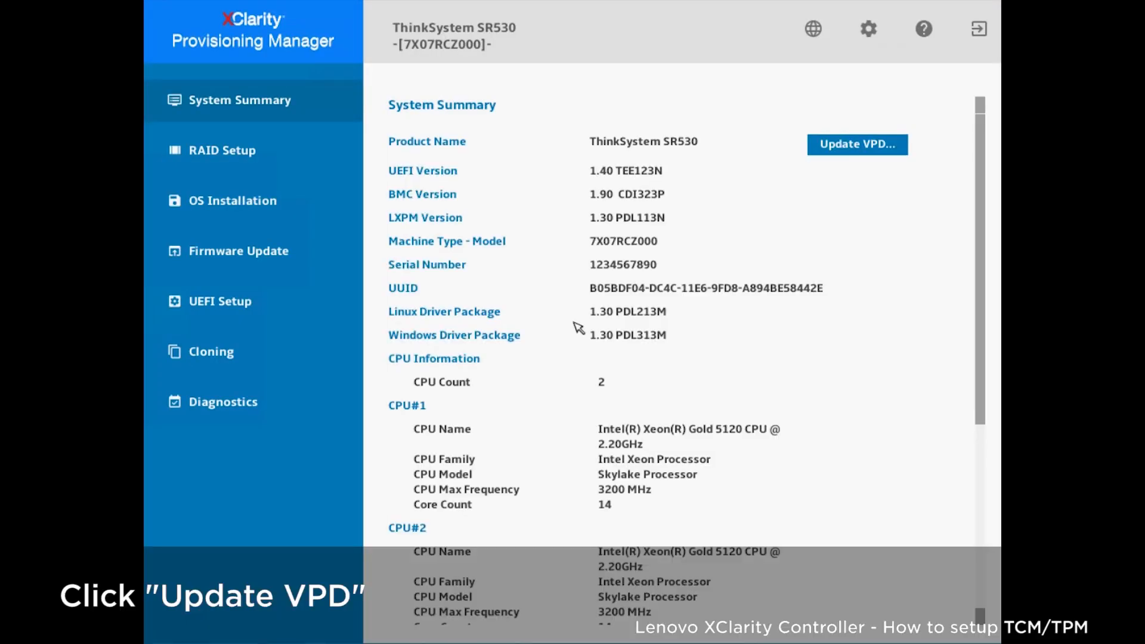
- Open Update VPD from System Summary to reach the Undefined TPM/TCM policy field
{"action": "left_click", "coordinate": [856, 143]}
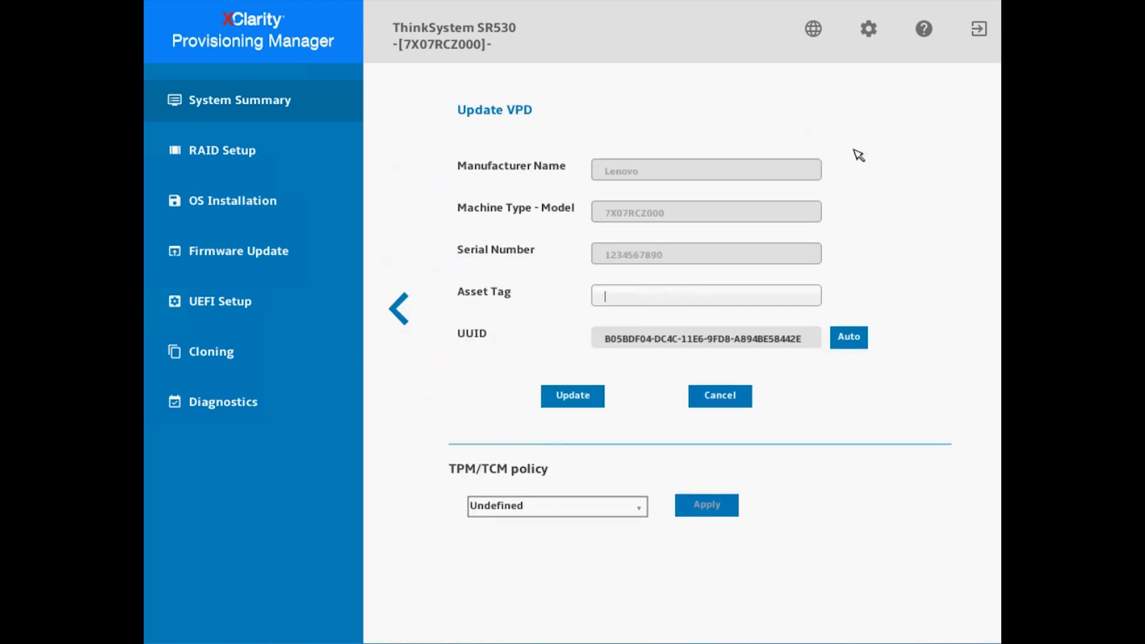